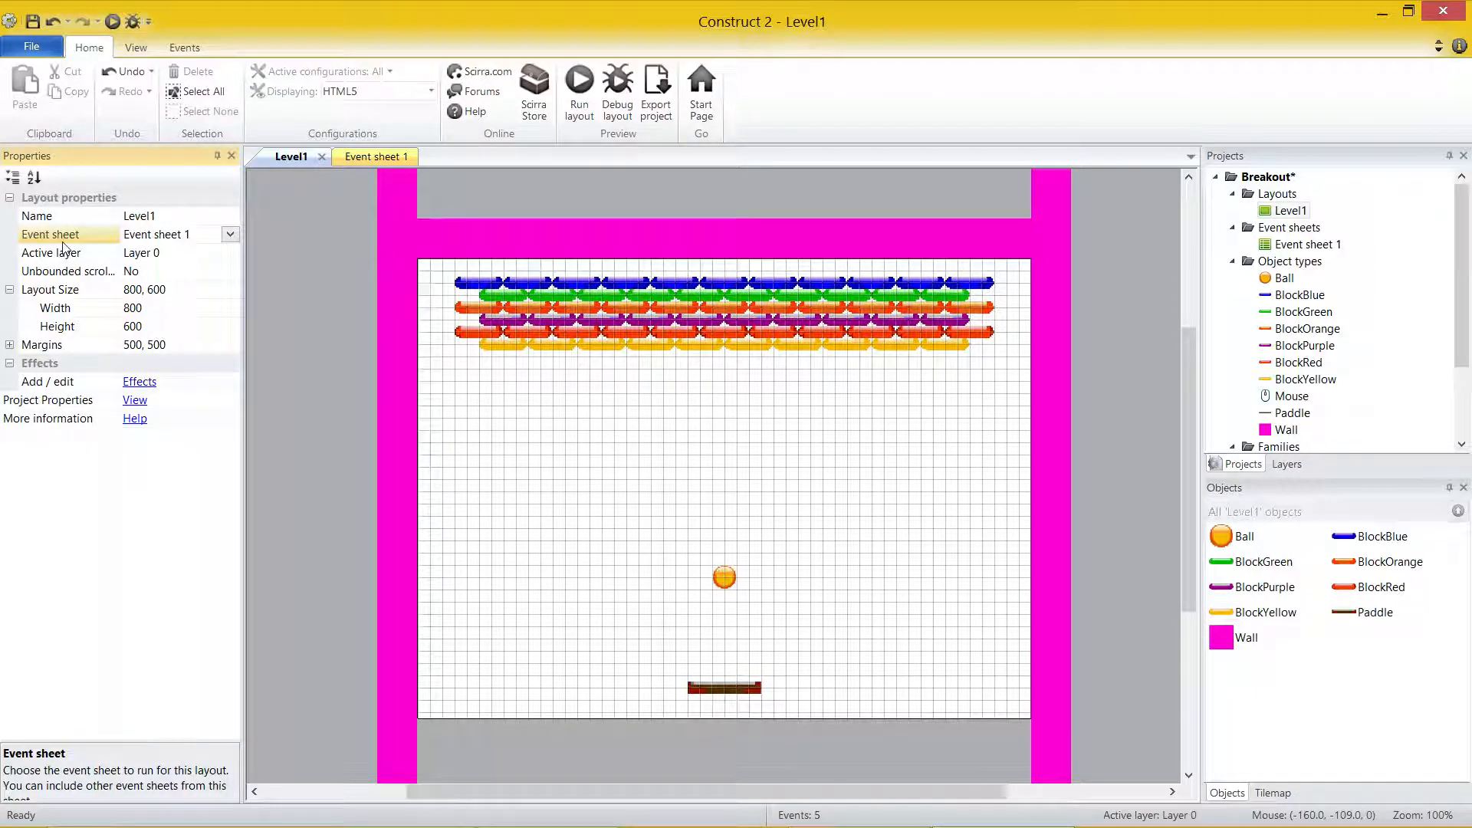
After reviewing Event sheet 1 and Level1, add a new layout without its own event sheet
left_click(374, 156)
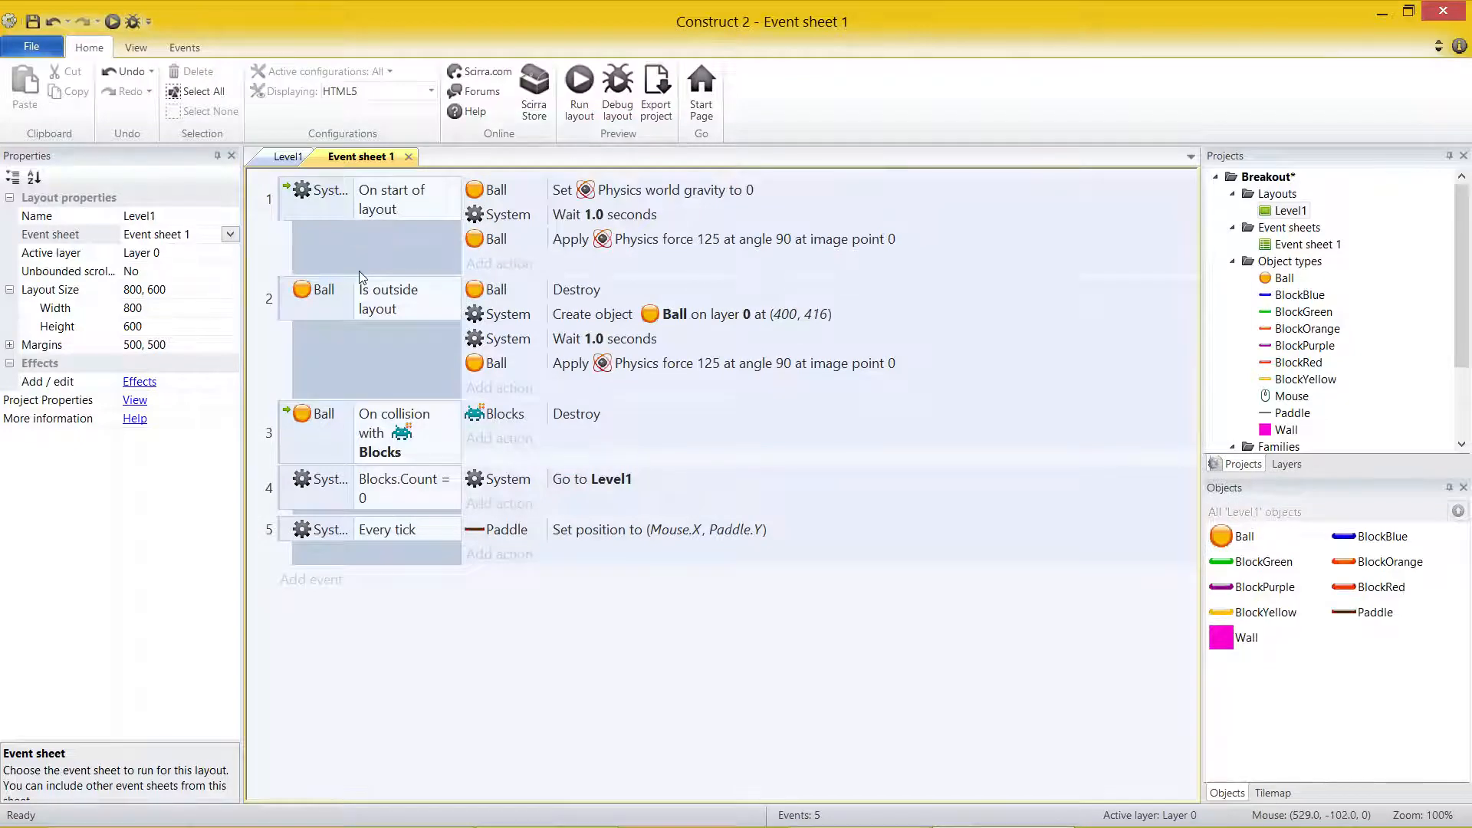
left_click(290, 156)
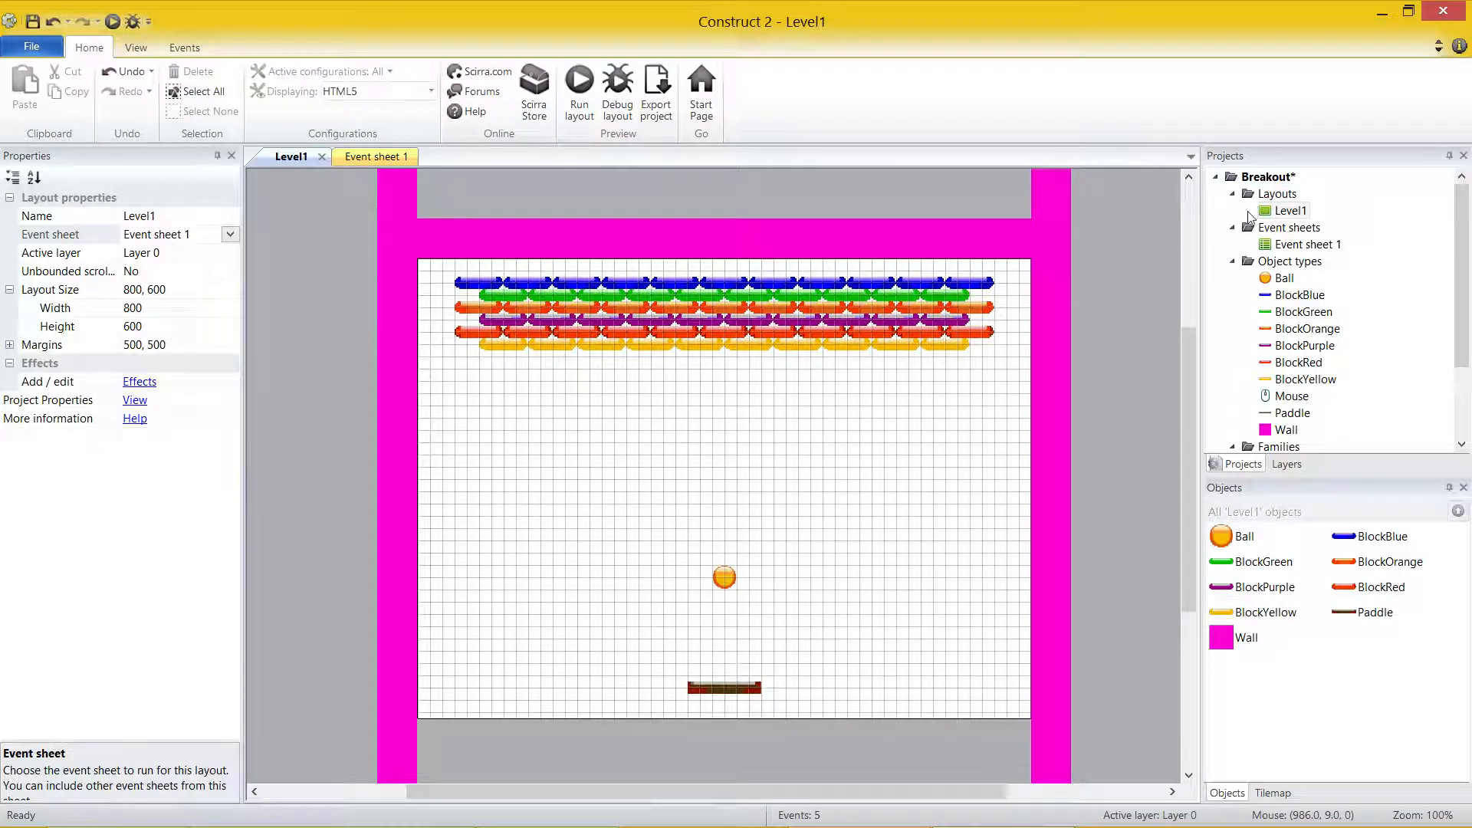
right_click(1279, 193)
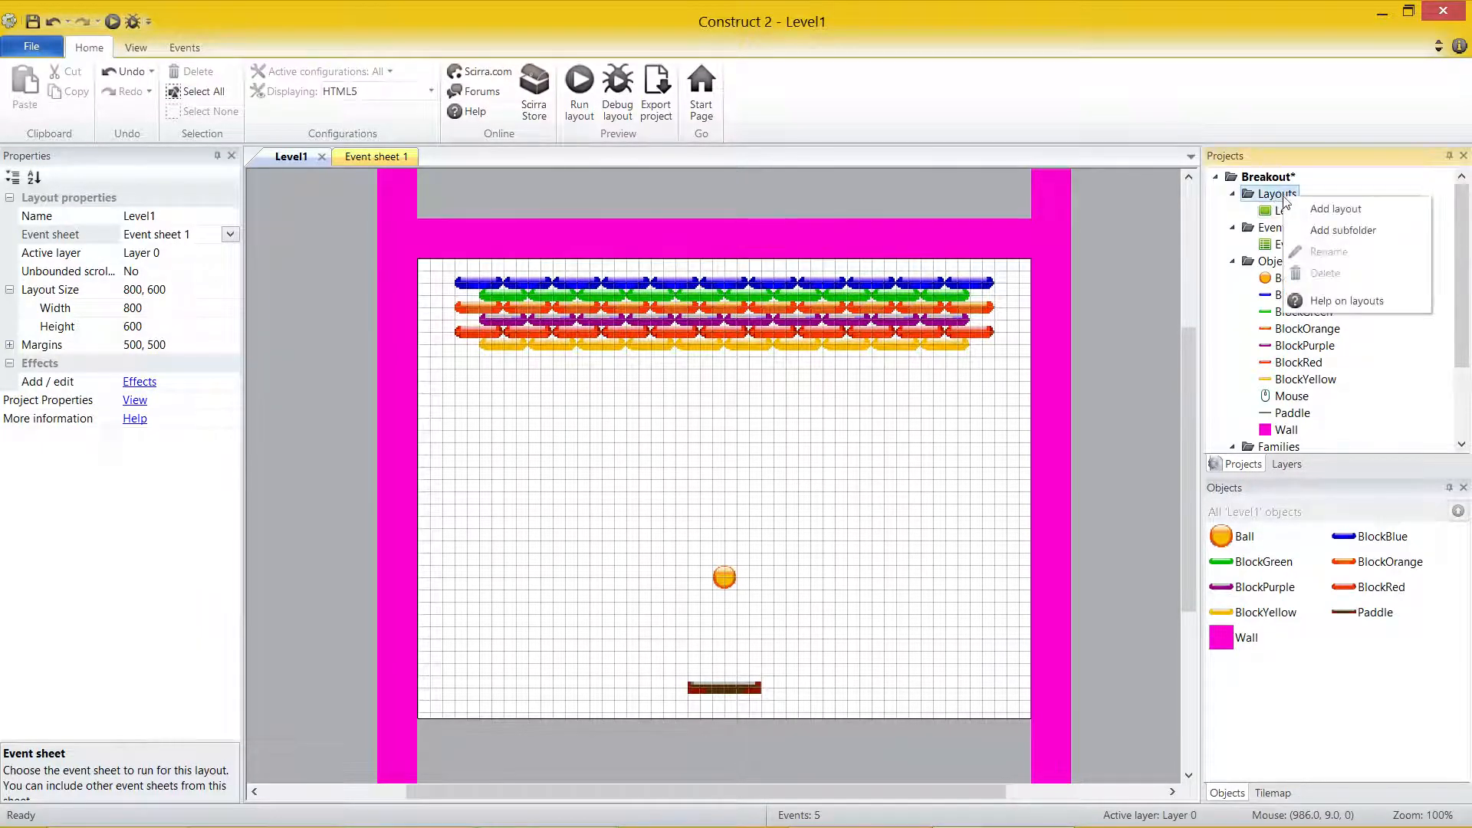
left_click(1334, 208)
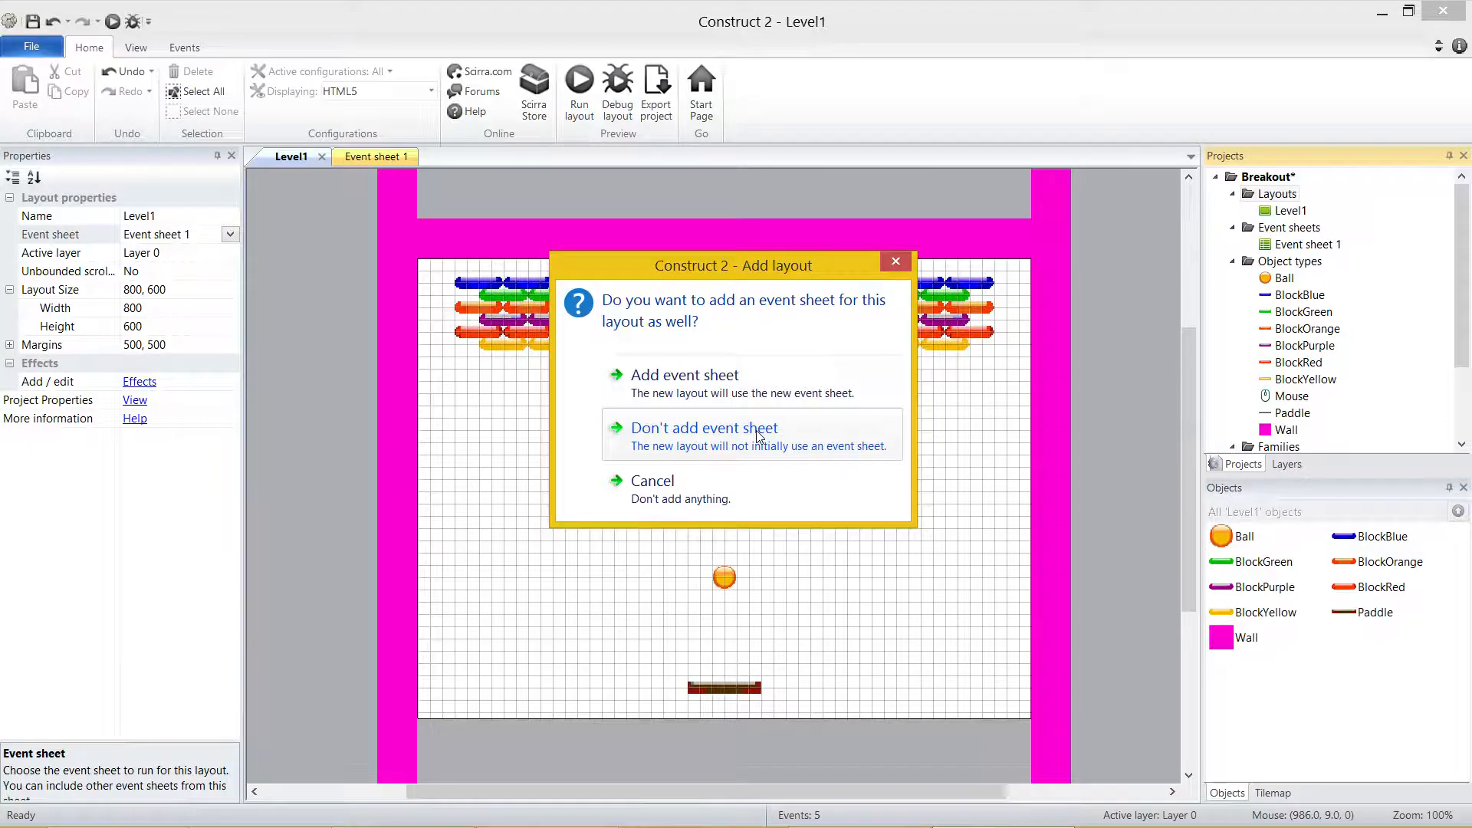
left_click(704, 428)
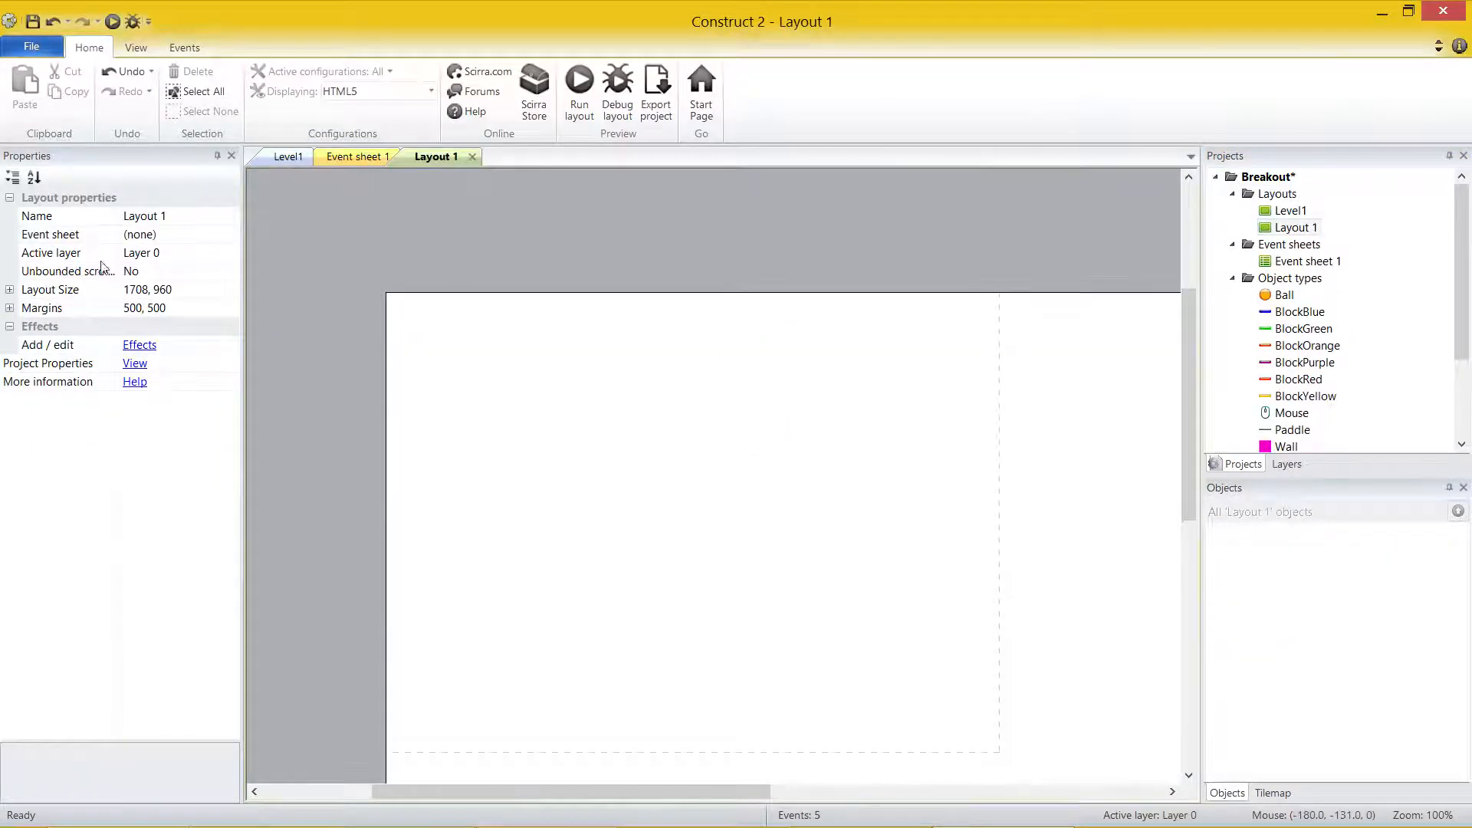
Name the new layout Level2 and size it 800 by 600
type("Level2")
type("800")
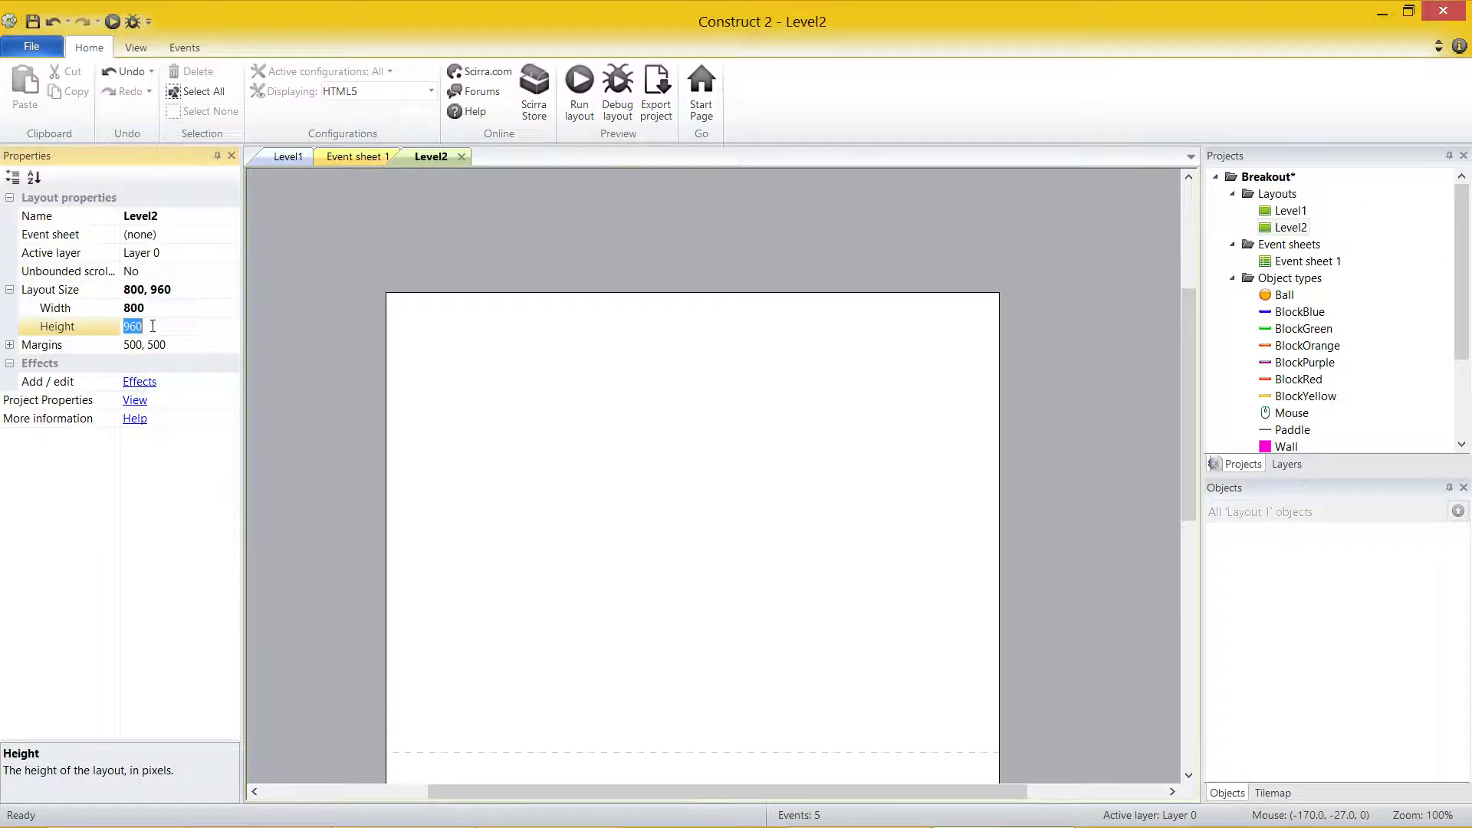
type("600")
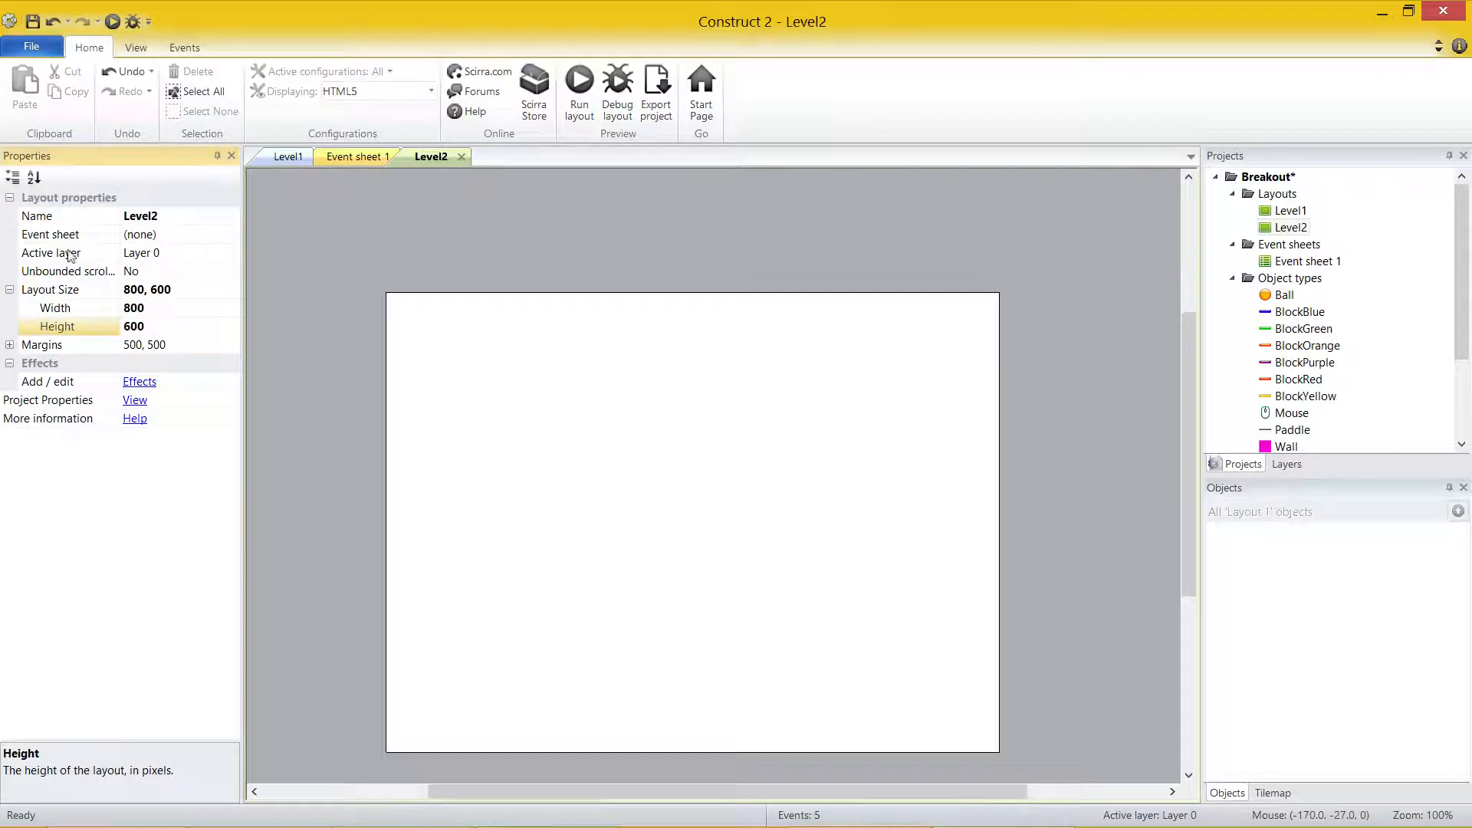
left_click(49, 235)
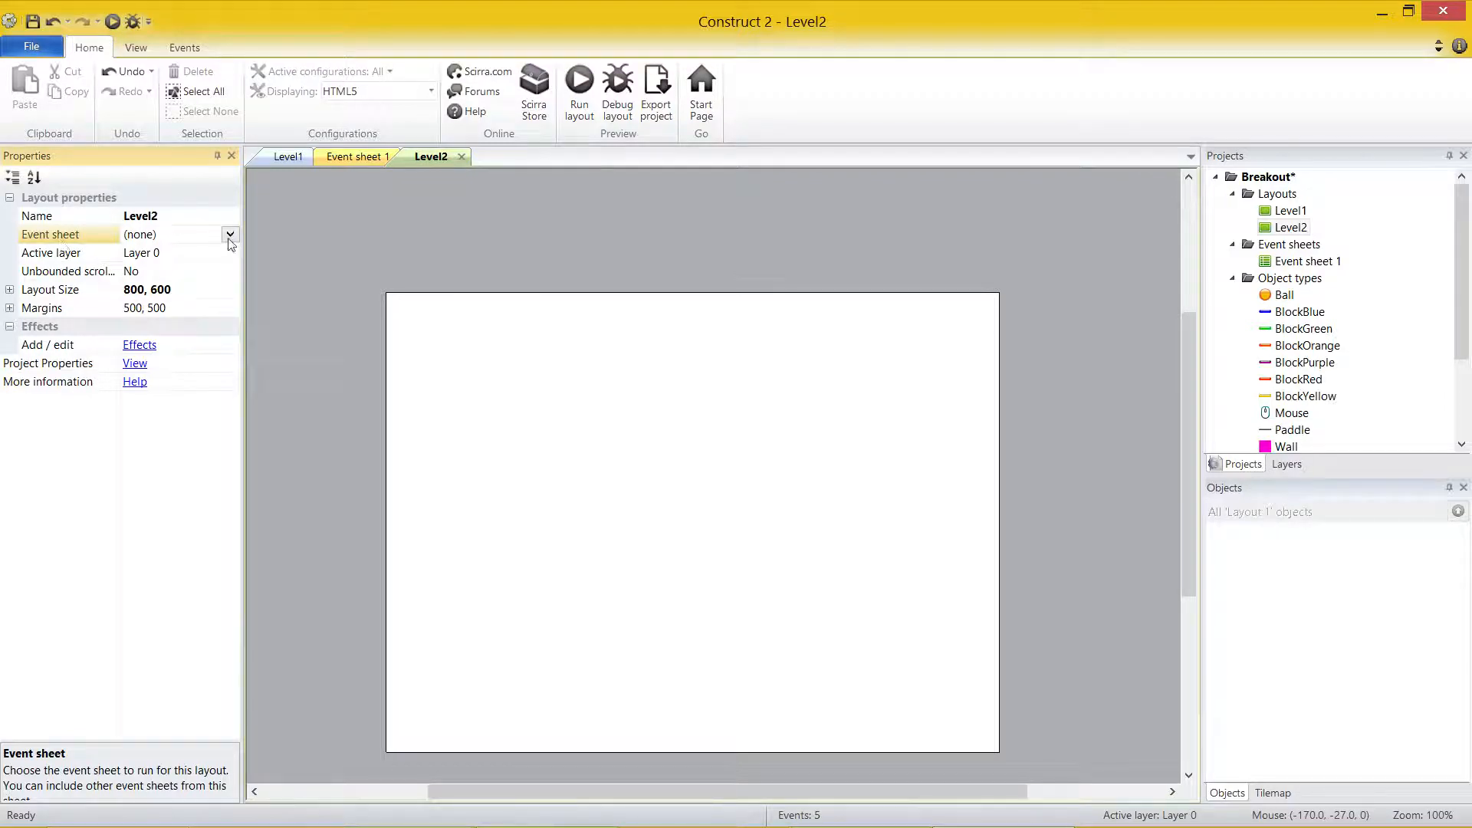
Assign Event sheet 1 to the Level2 layout
left_click(230, 235)
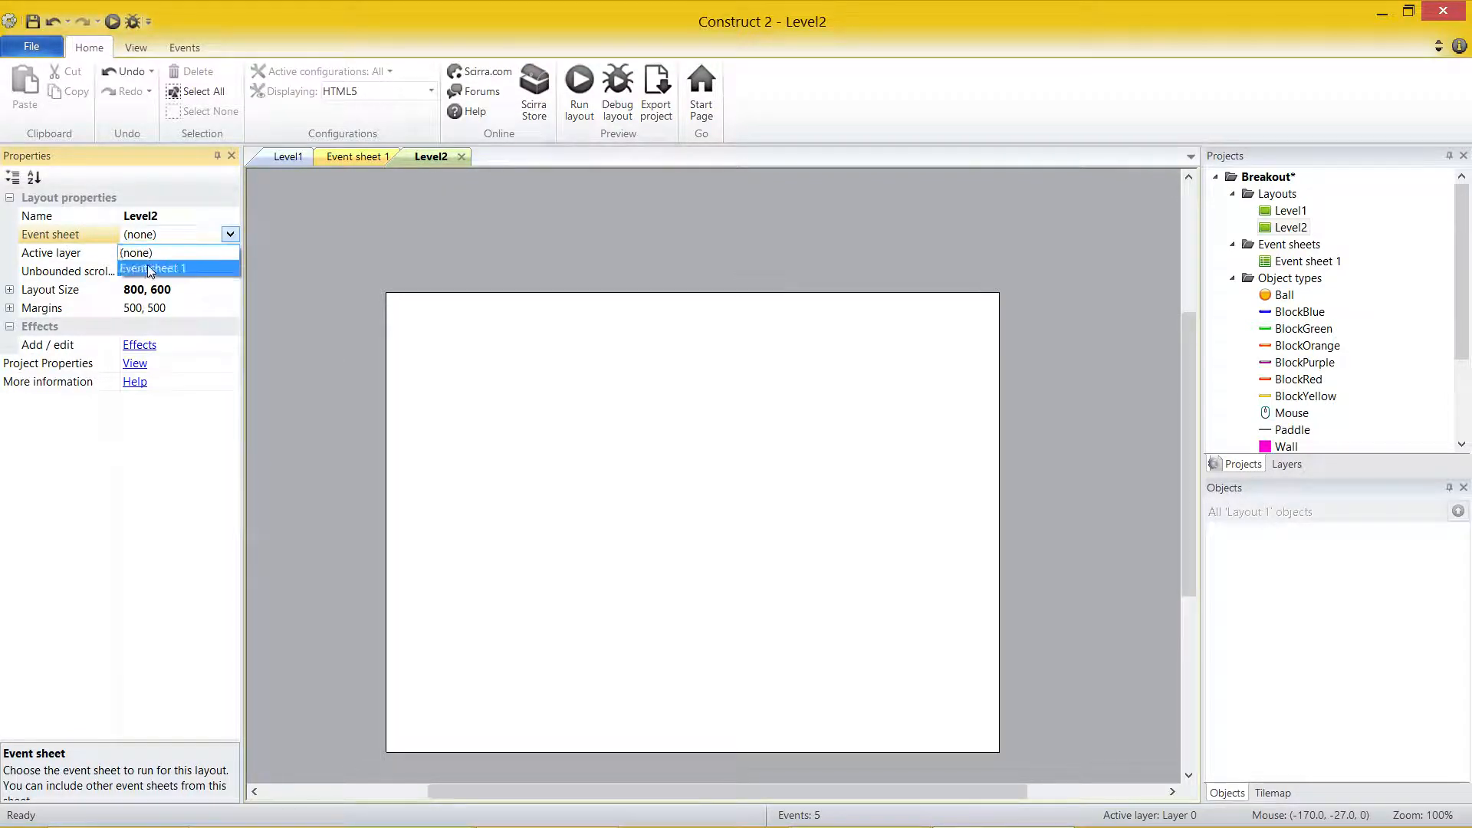
left_click(152, 269)
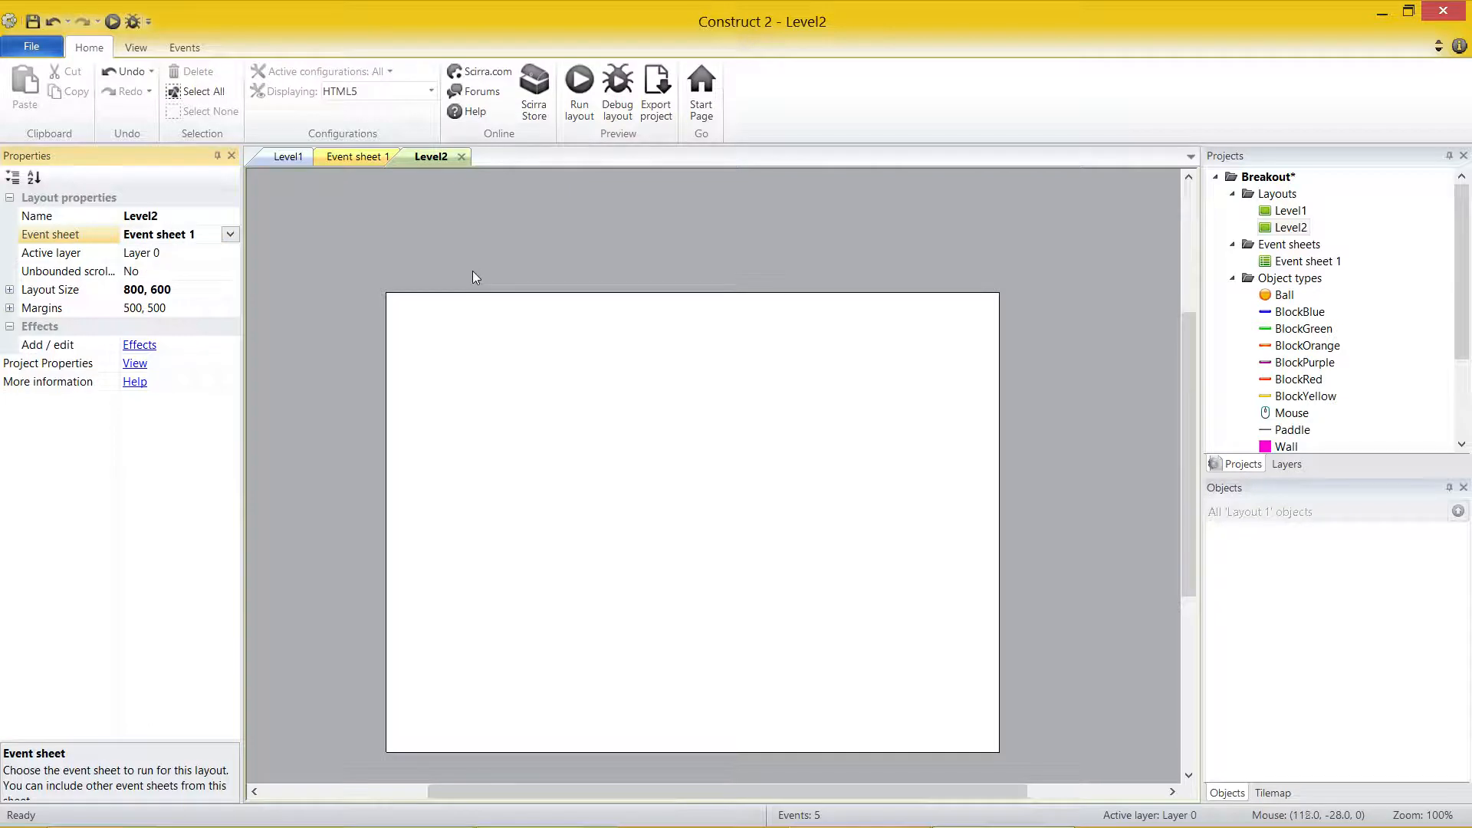
mouse_move(482, 274)
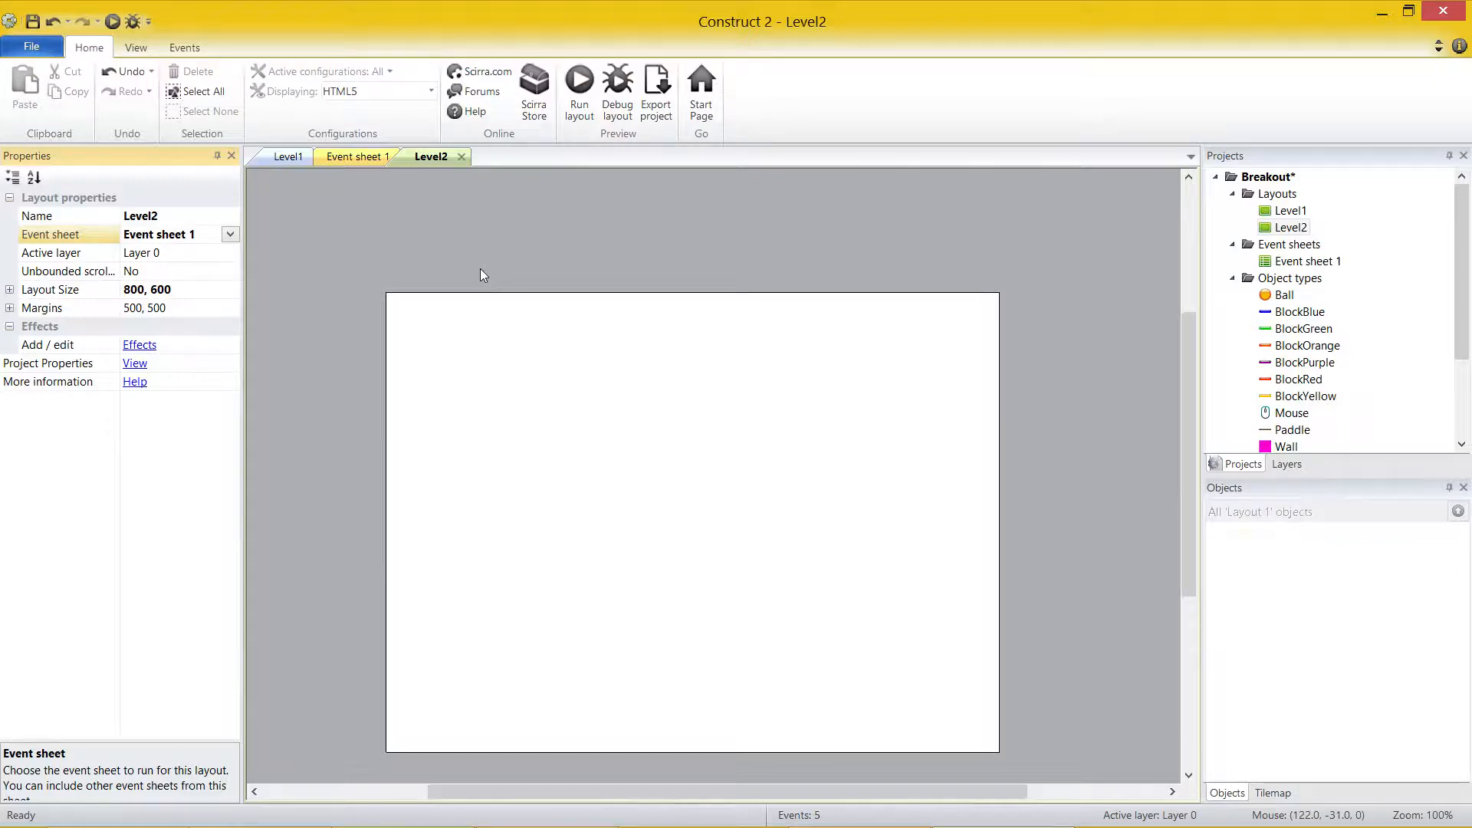
Turn on Show grid for Level2 from the View settings
left_click(135, 47)
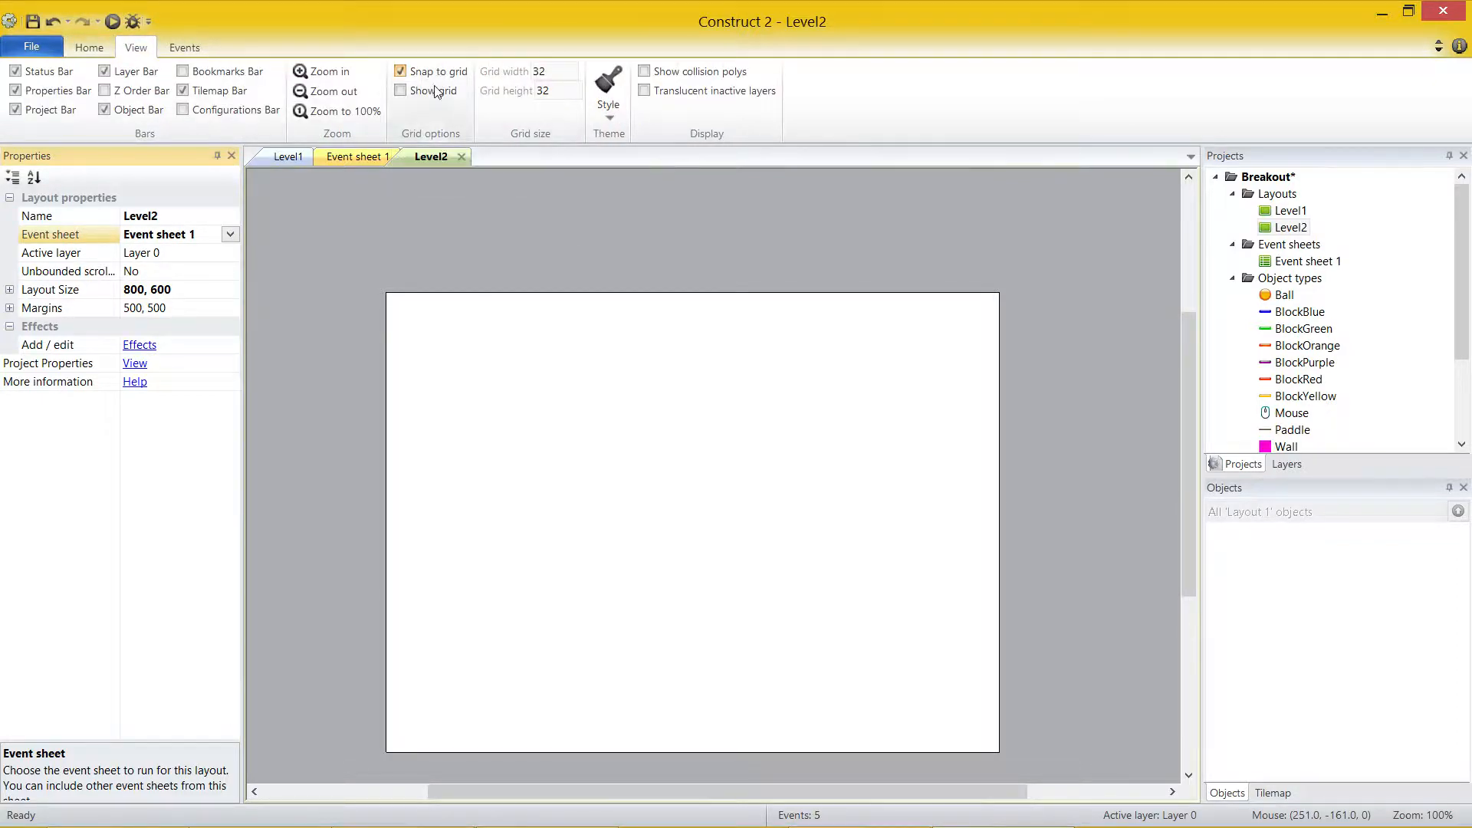
left_click(401, 91)
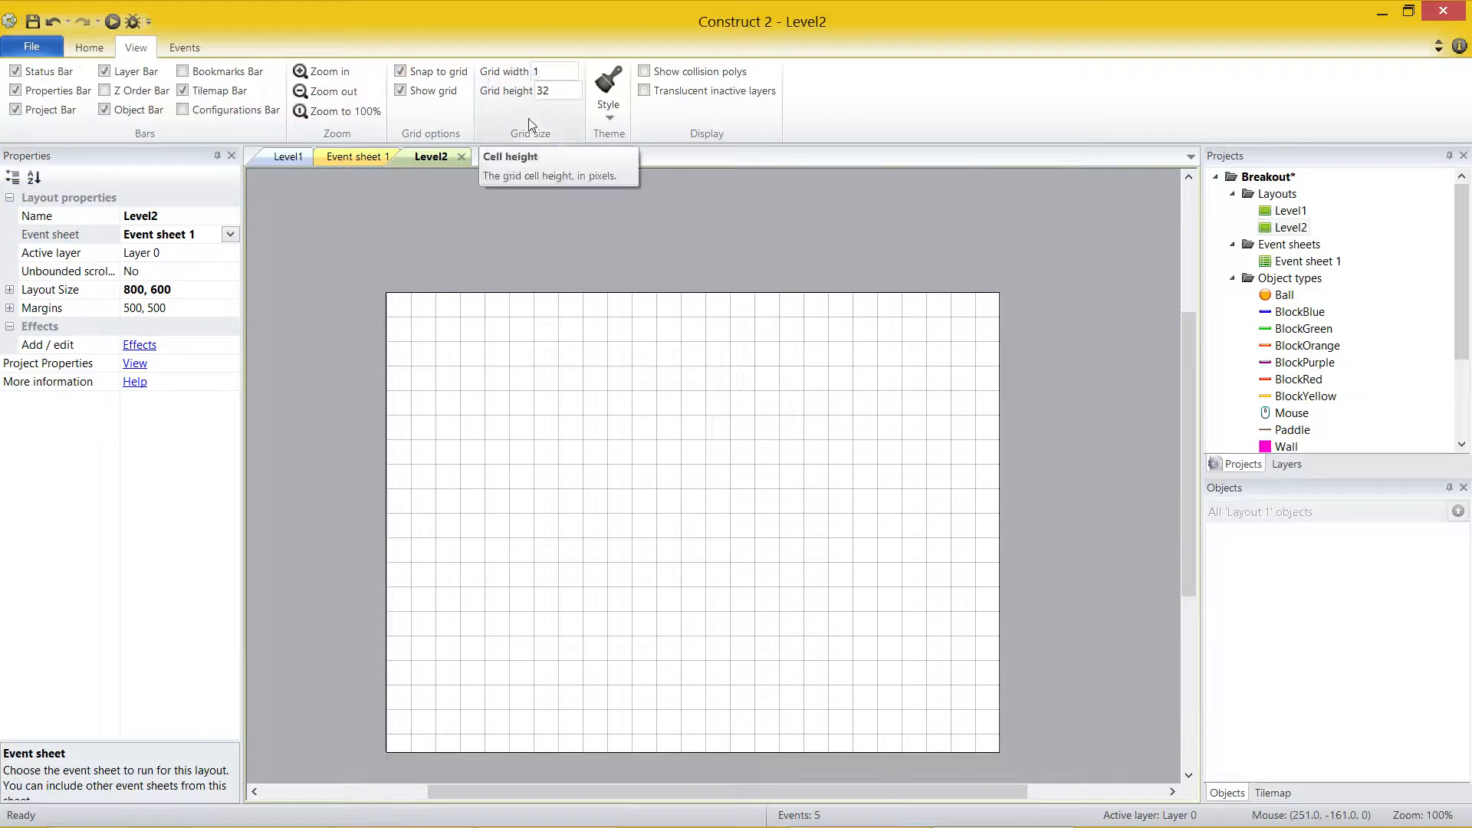